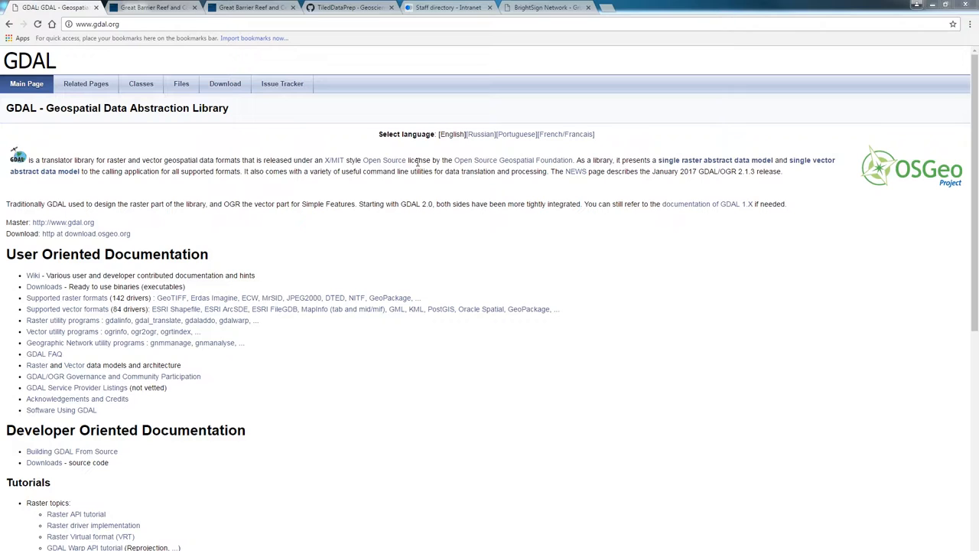
mouse_move(141, 37)
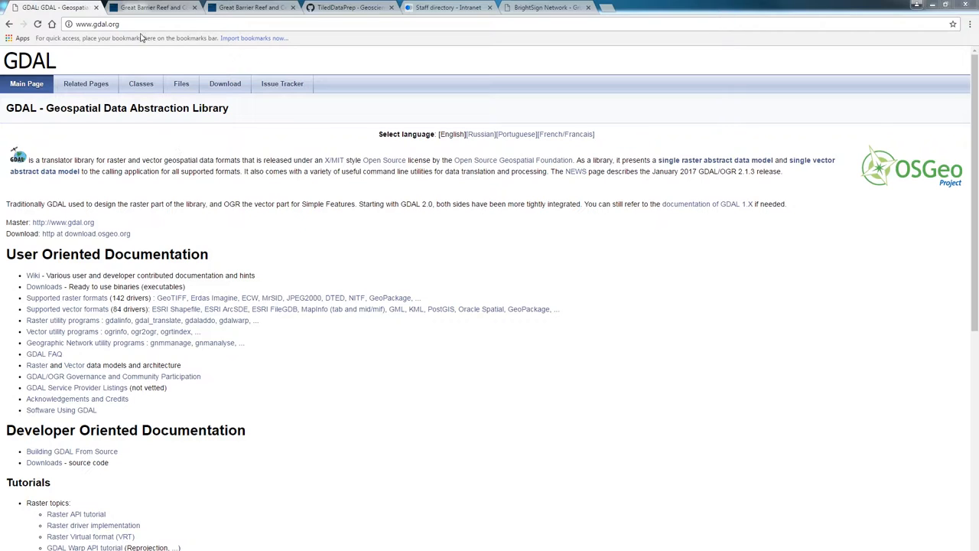
mouse_move(160, 7)
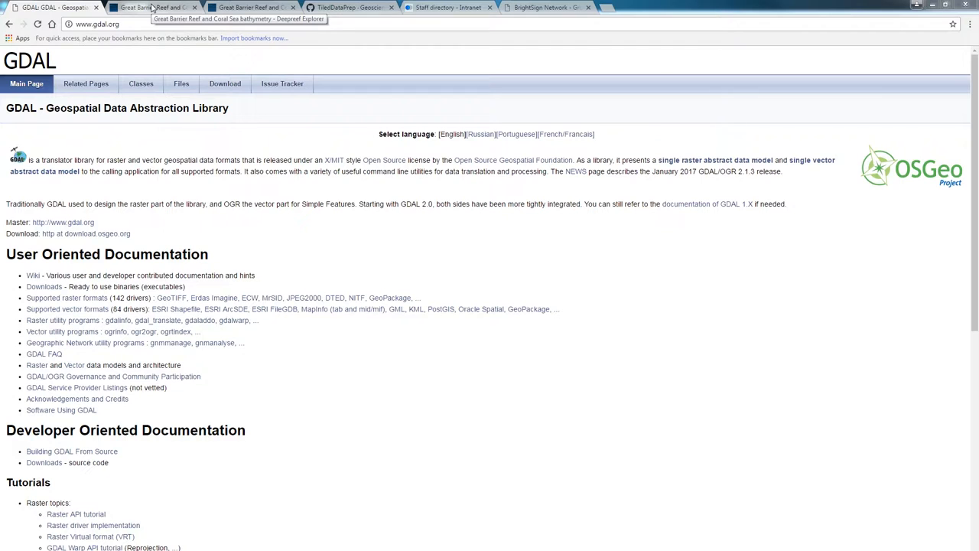
Step: Switch Chrome to the Great Barrier Reef and Coral Sea bathymetry page
click(153, 6)
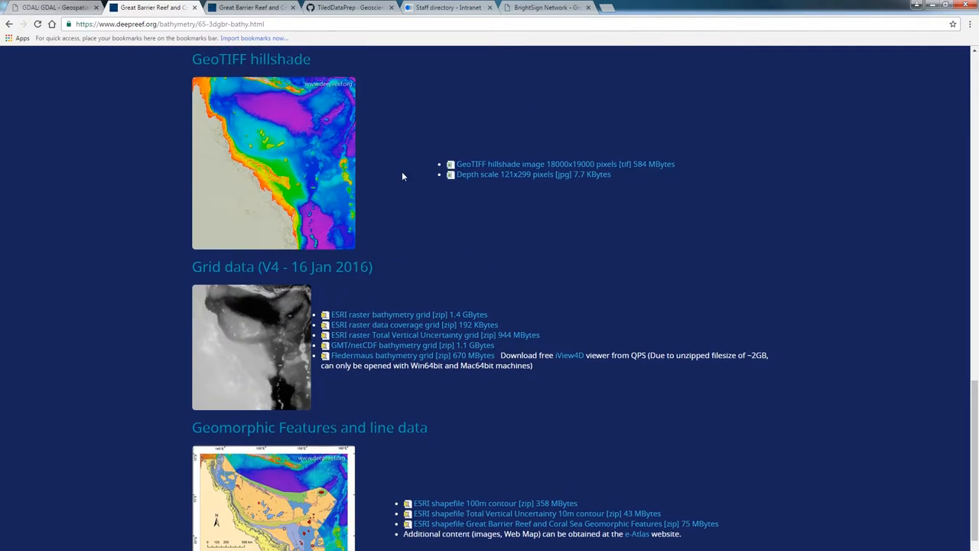
Step: Scroll the bathymetry page down to the Grid data (V4 - 16 Jan 2016) downloads
scroll(up, 3)
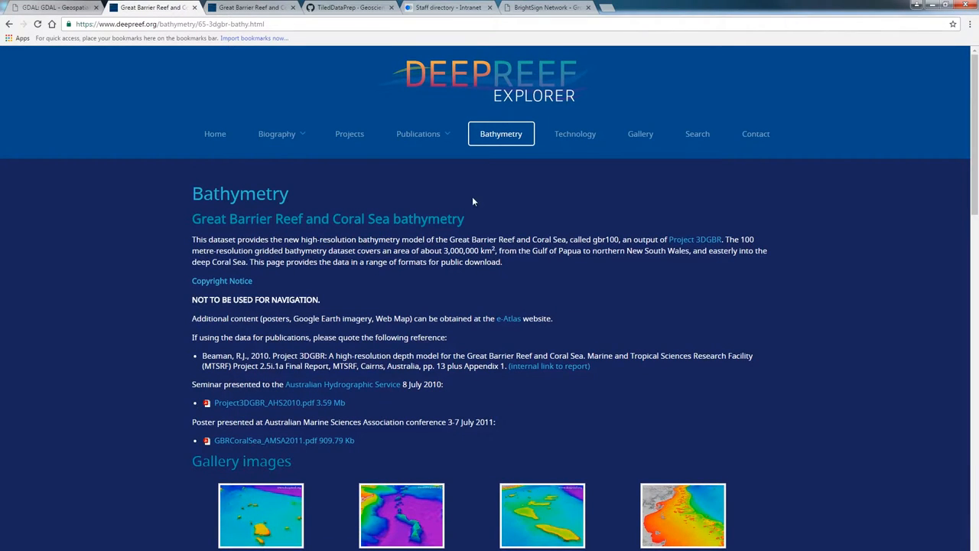
scroll(down, 3)
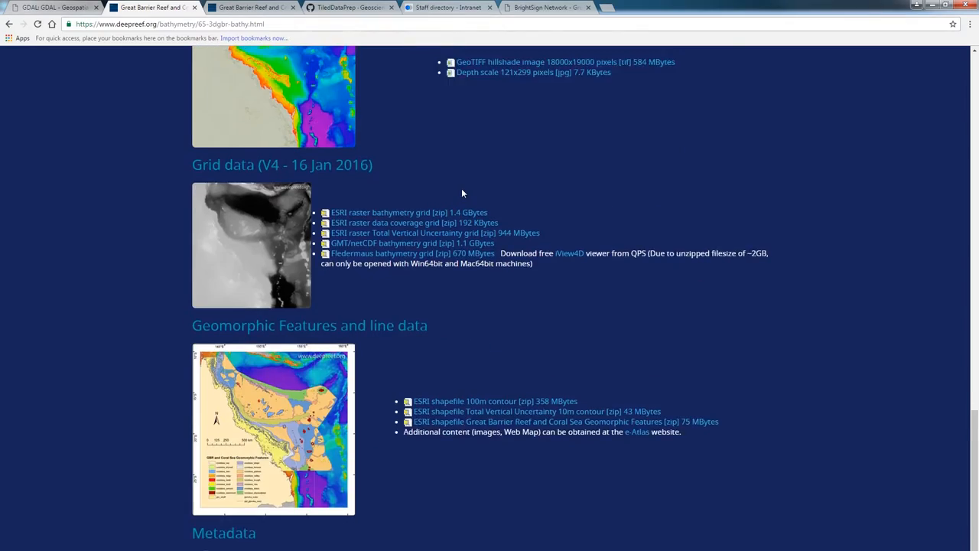
scroll(down, 3)
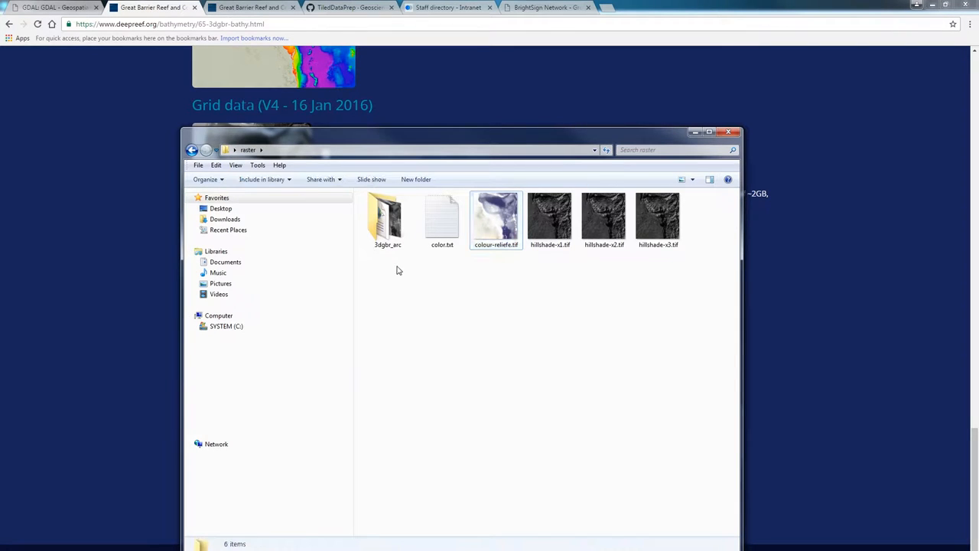
Step: Browse into 3dgbr_arc and then gbr100 to reach the w001001.adf grid file
click(385, 217)
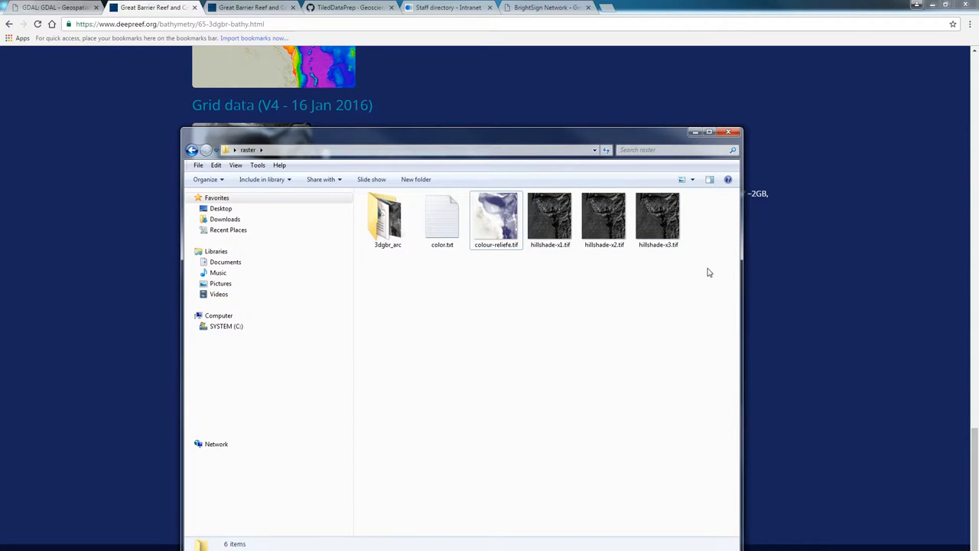
mouse_move(453, 260)
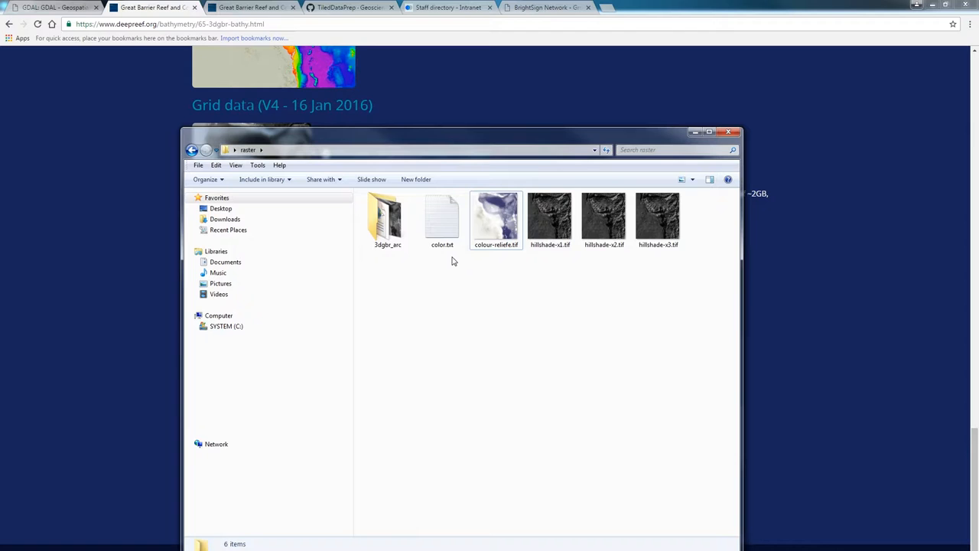
click(496, 217)
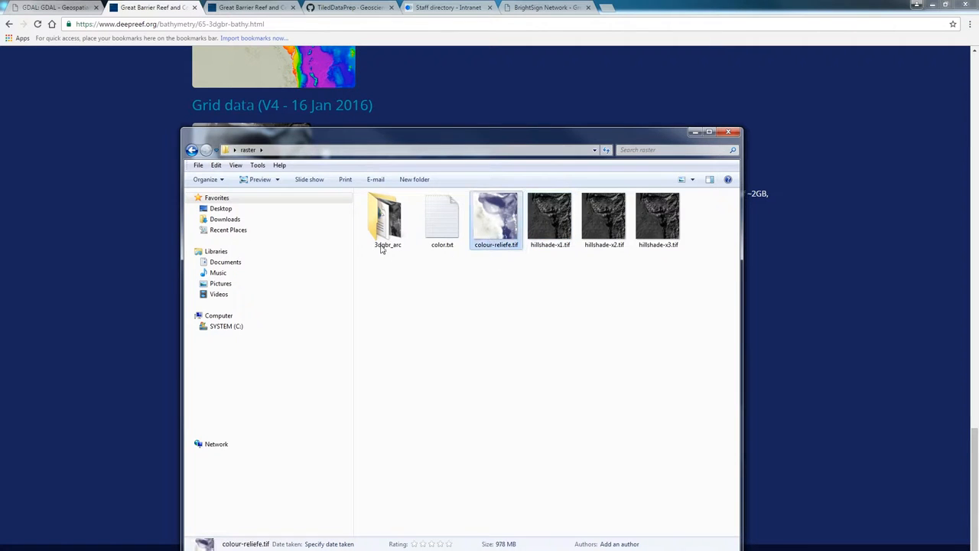
double_click(386, 217)
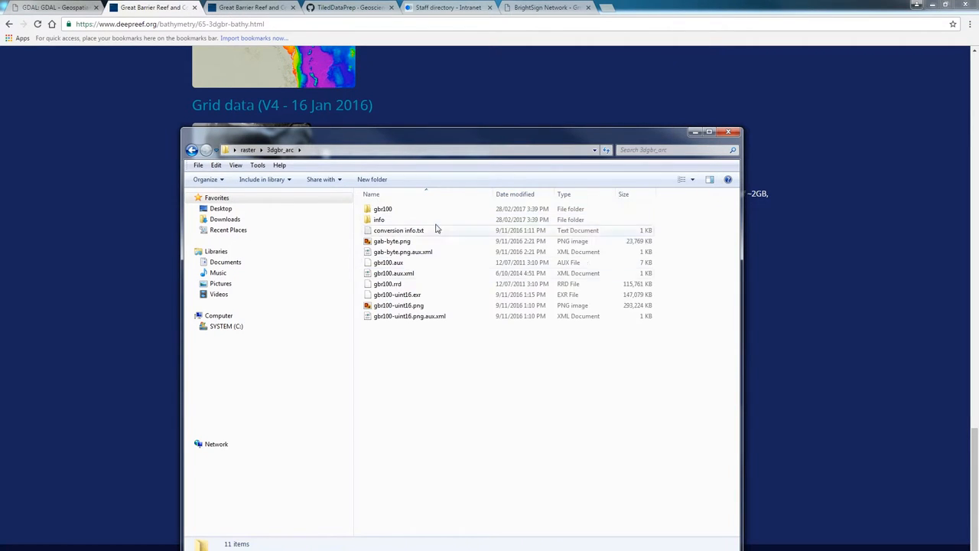
double_click(383, 208)
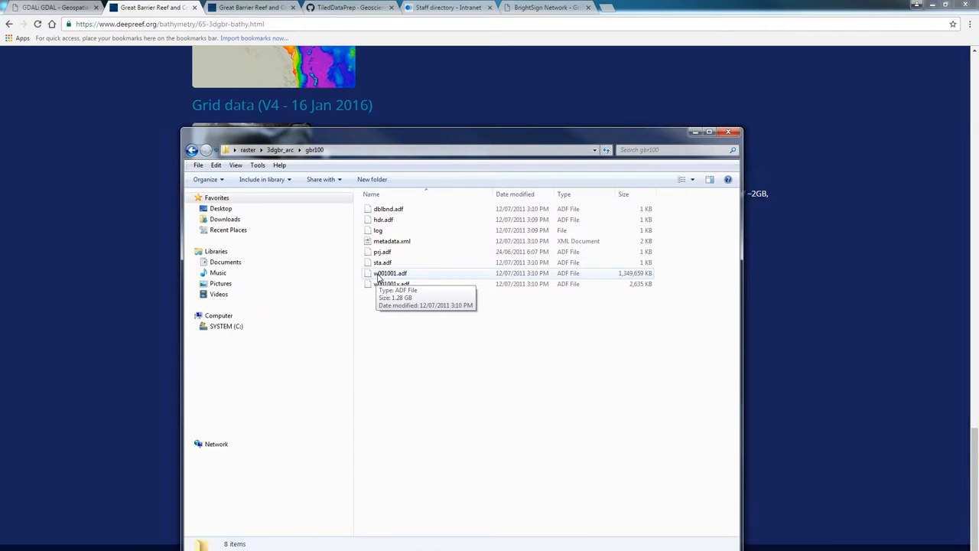
mouse_move(401, 273)
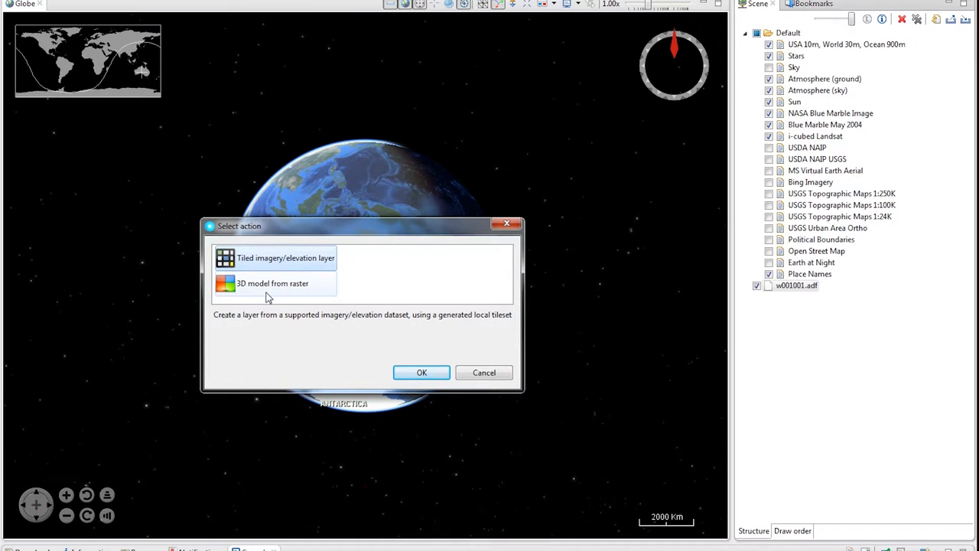
mouse_move(267, 288)
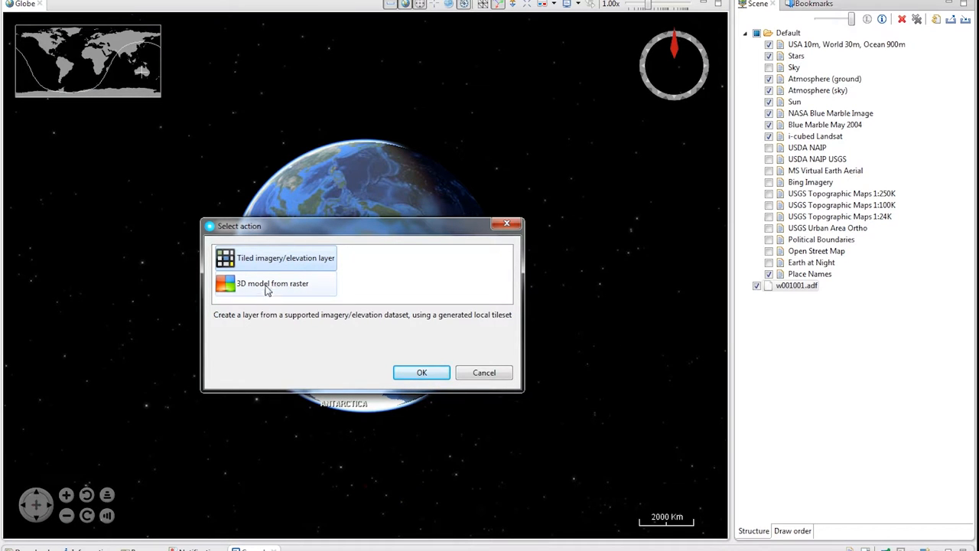
Step: Add w001001.adf to the globe as a Tiled imagery/elevation layer
click(423, 373)
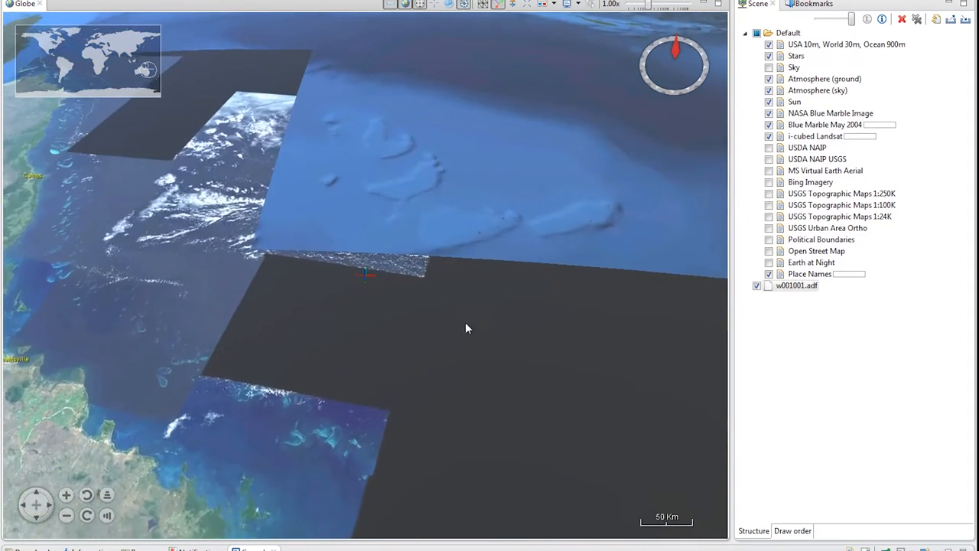
Step: Navigate to the reef shelf relief and toggle the w001001.adf layer checkbox
click(770, 137)
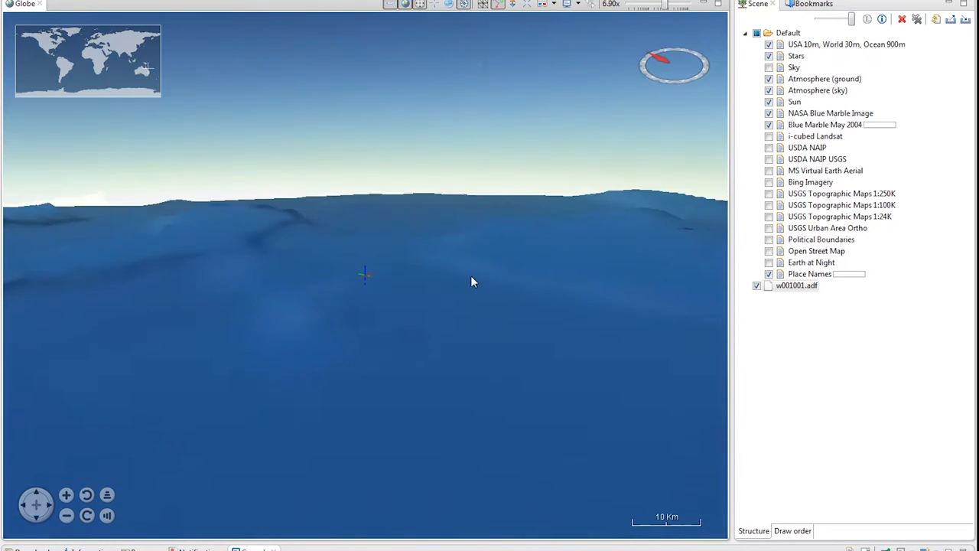
click(795, 287)
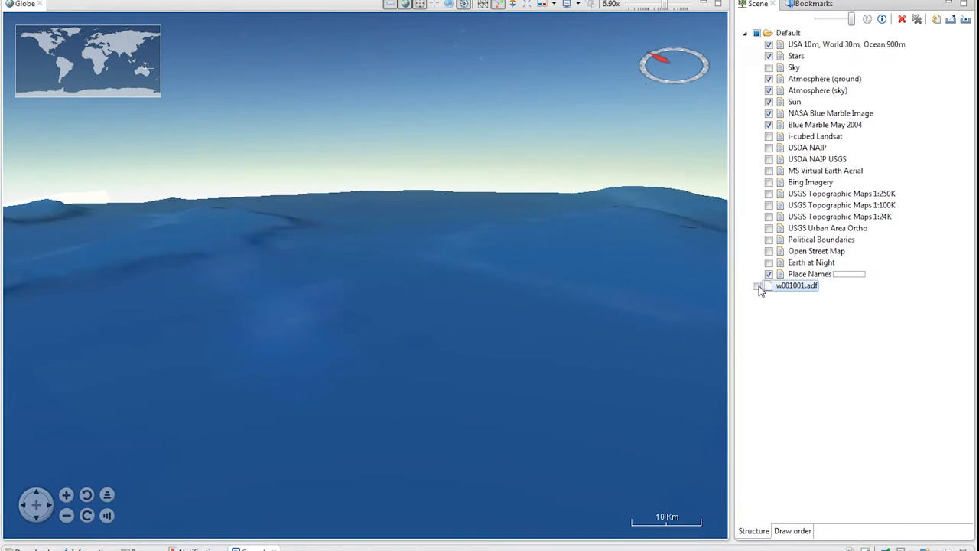
click(759, 286)
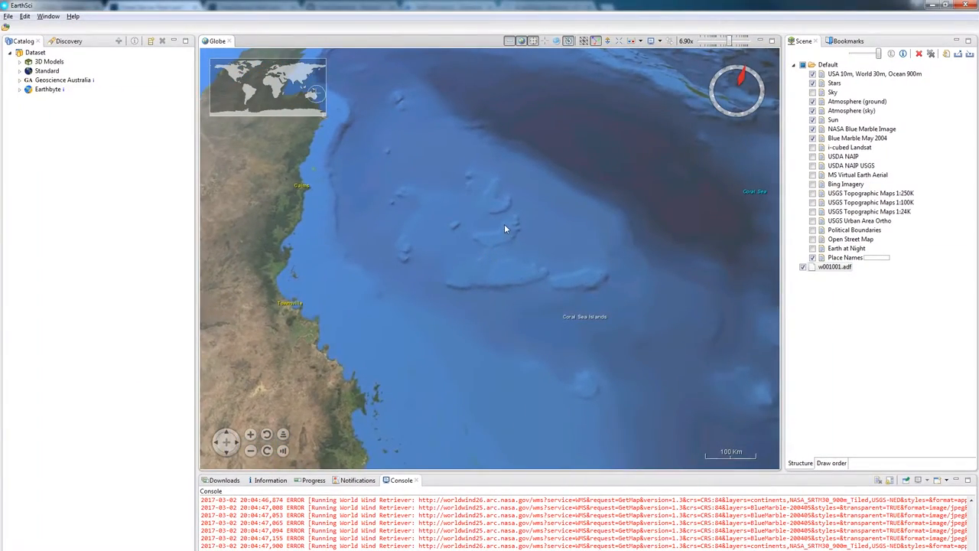
Step: Start switching to another open window with Alt+Tab
key(alt+tab)
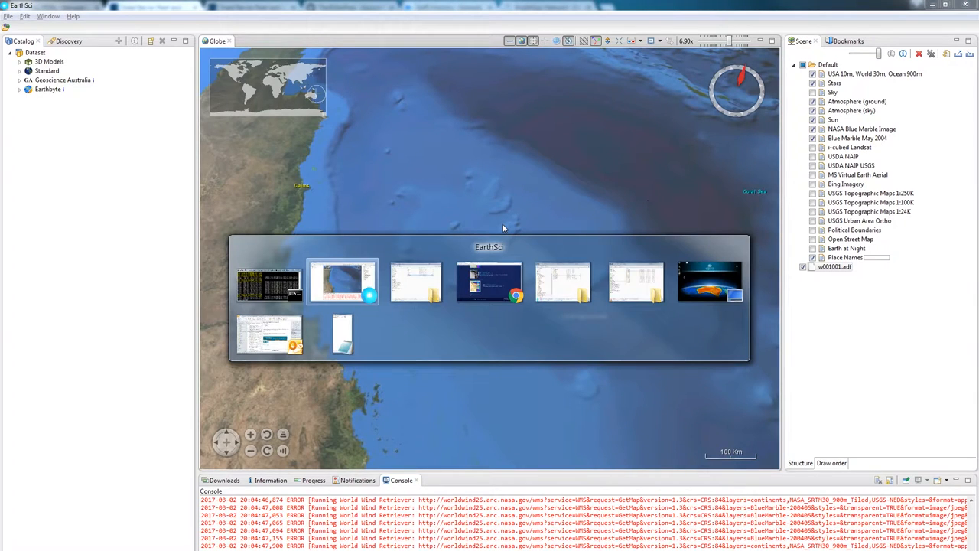